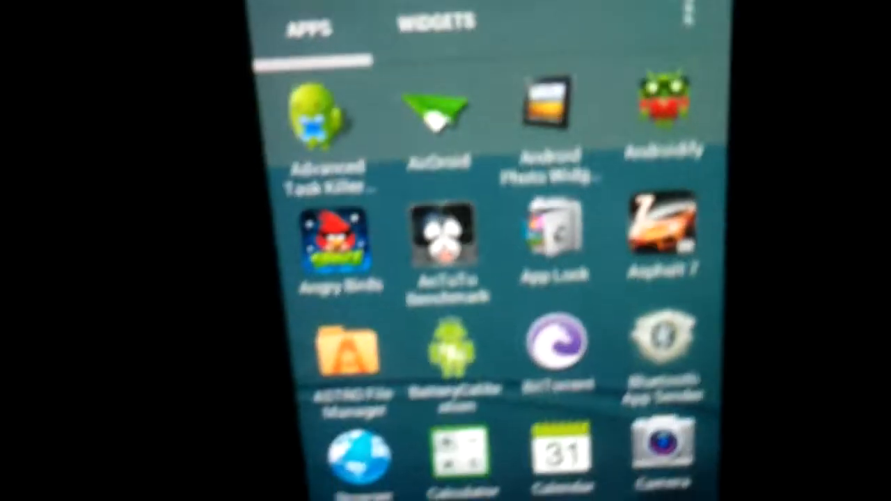
# Scroll Google Now's answer to see the 79°, scattered clouds forecast card
pyautogui.scroll(-3)
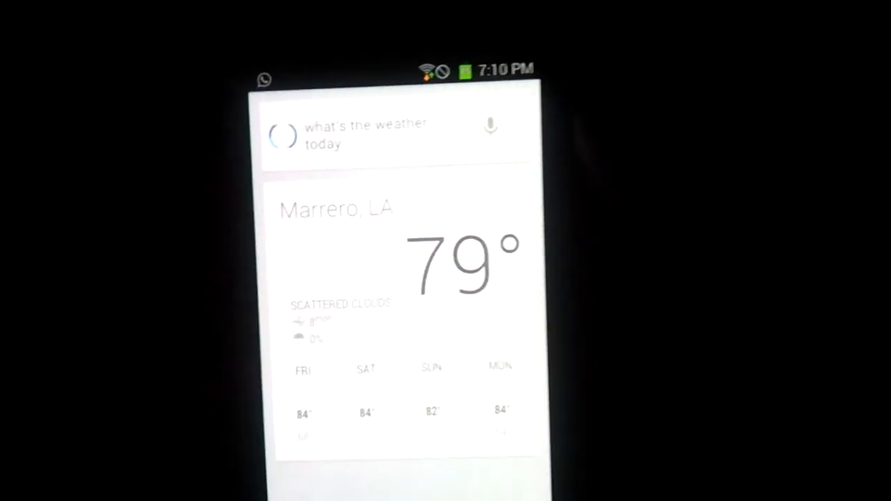
# Launch Settings to show the main list with Interface, Performance, Profiles and Quiet hours
pyautogui.click(491, 125)
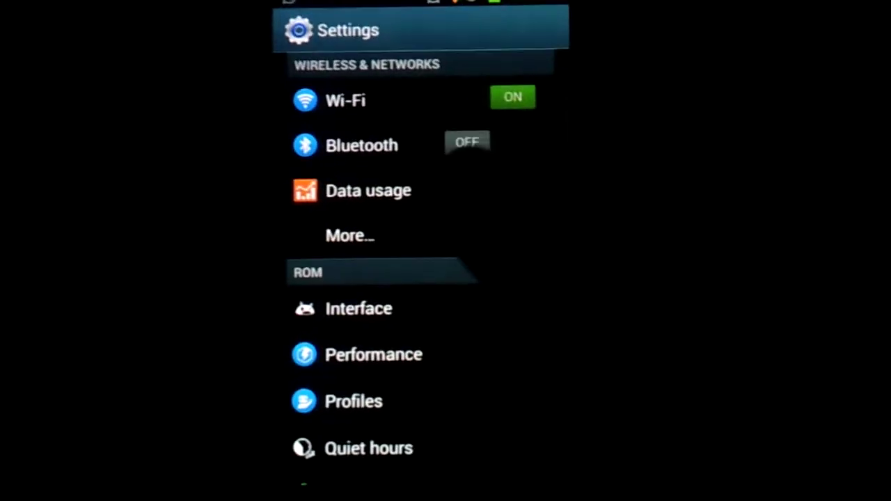
# Open Interface > General, dismiss the notification shade preview, and scroll the options
pyautogui.click(358, 308)
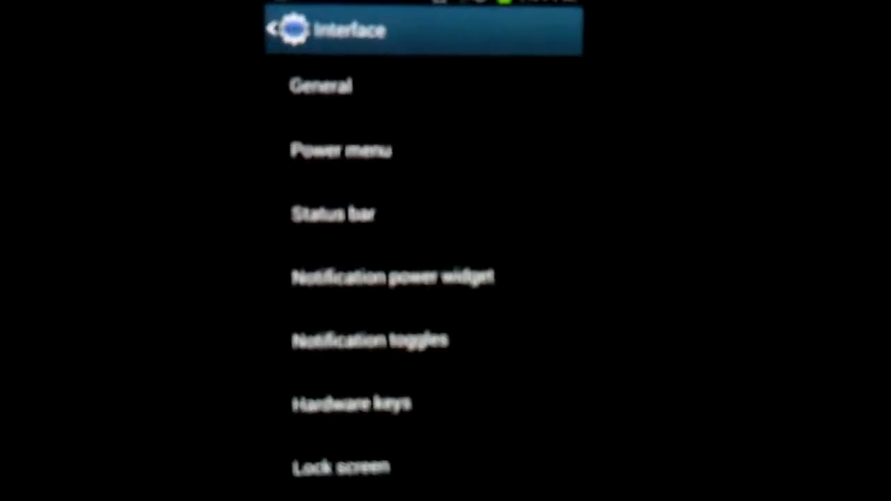
pyautogui.click(321, 86)
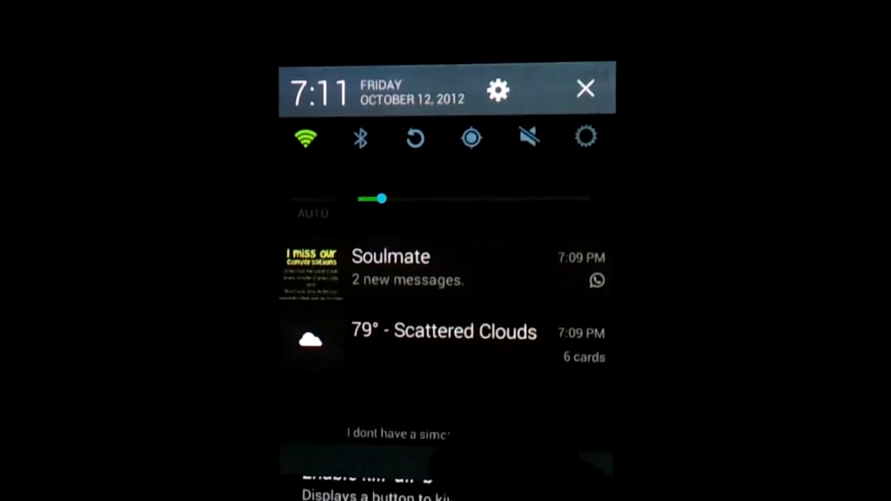
pyautogui.click(497, 89)
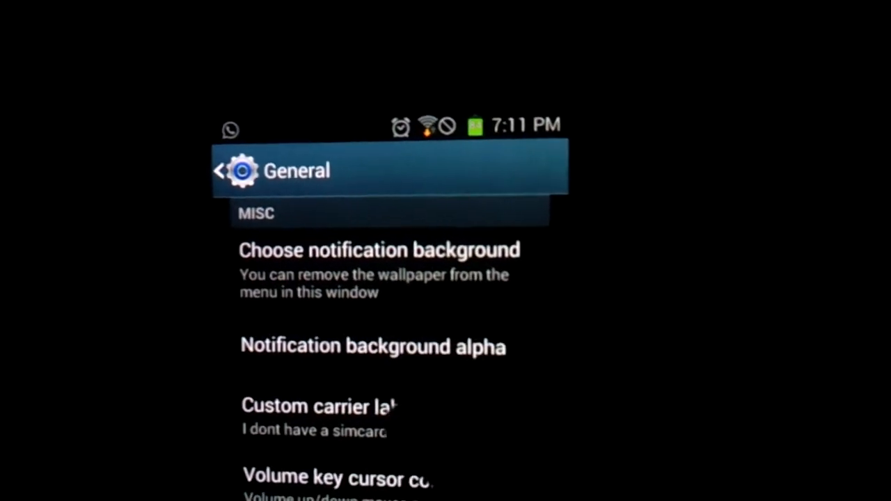
pyautogui.scroll(-3)
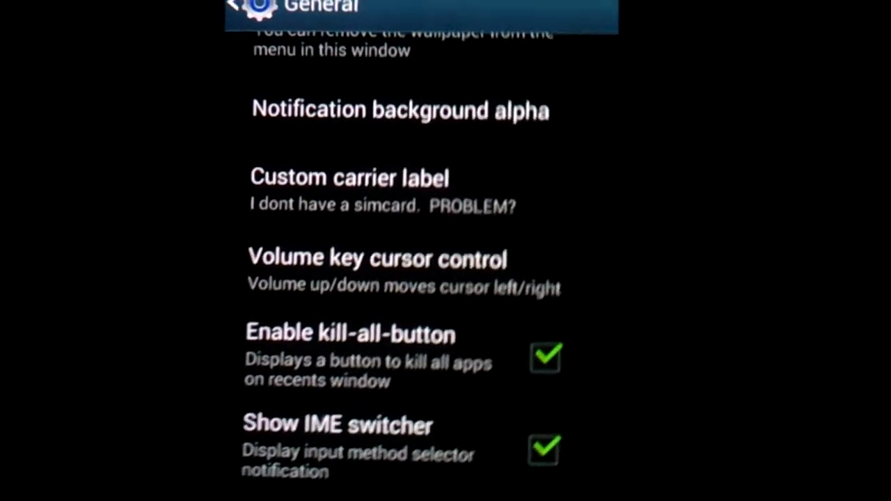
# Browse the General list, then the Power menu's reboot, screenshot and airplane options
pyautogui.scroll(-3)
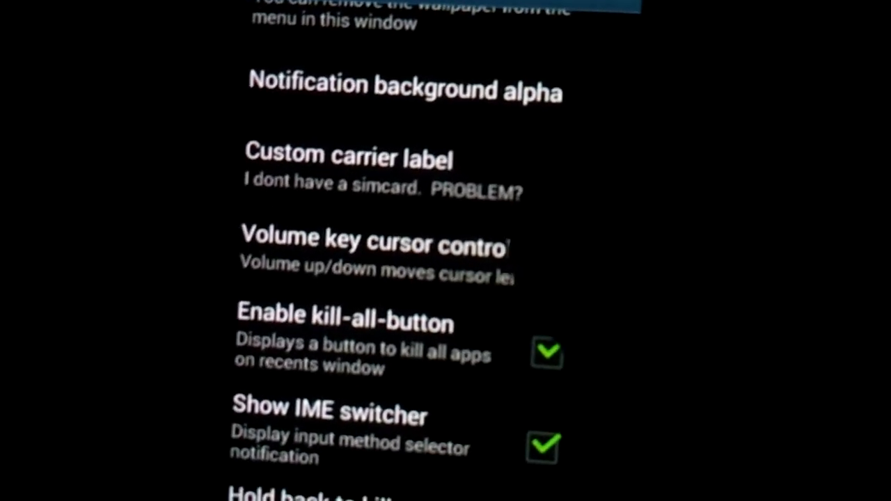
pyautogui.scroll(3)
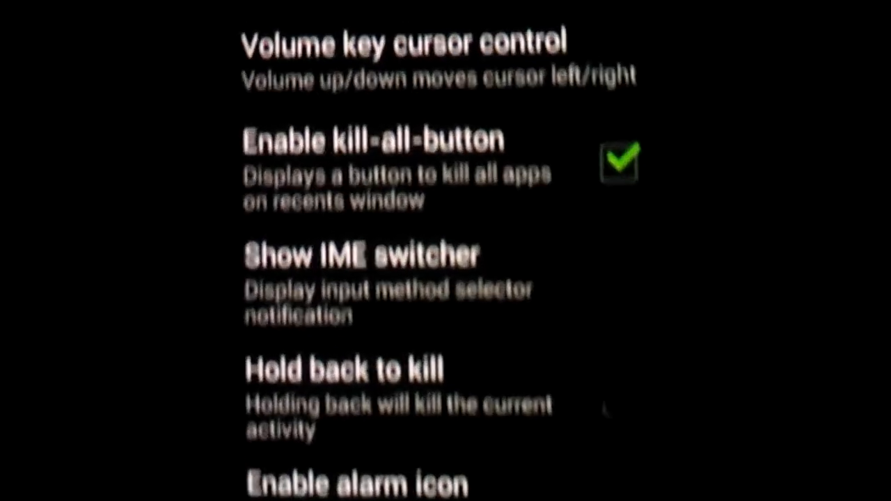
pyautogui.scroll(-3)
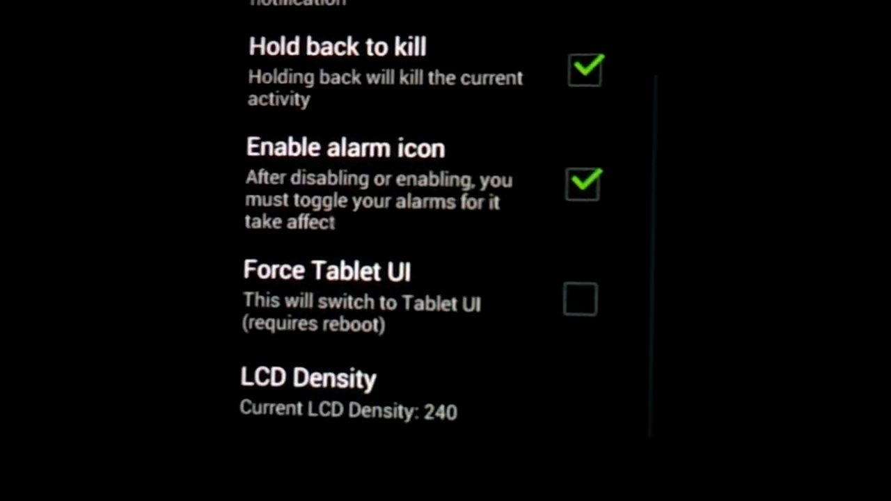
pyautogui.scroll(3)
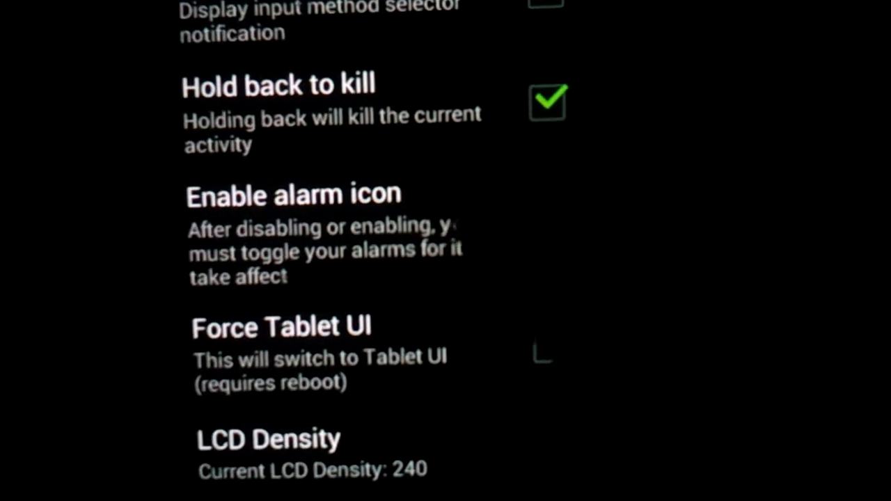
pyautogui.scroll(3)
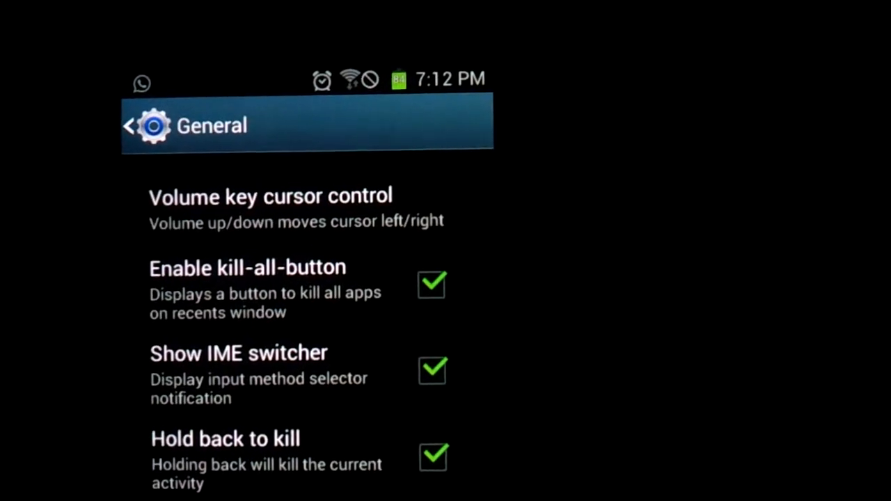
pyautogui.scroll(-3)
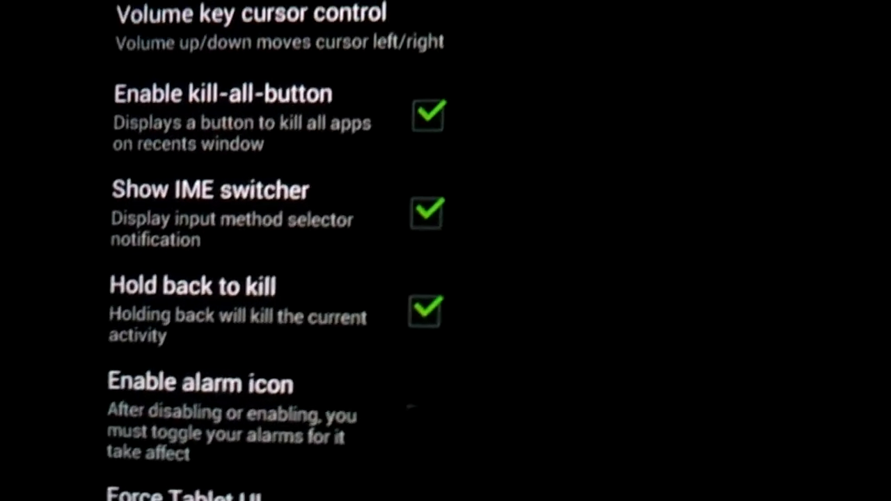
pyautogui.scroll(3)
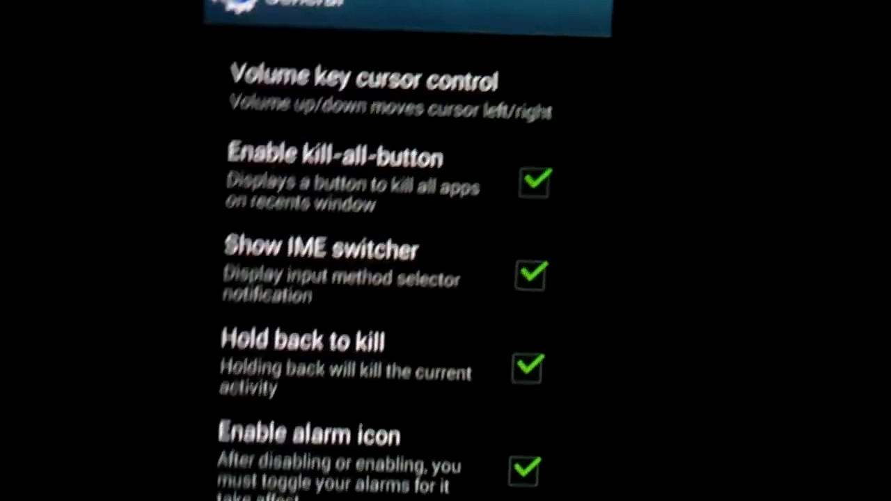
pyautogui.scroll(-3)
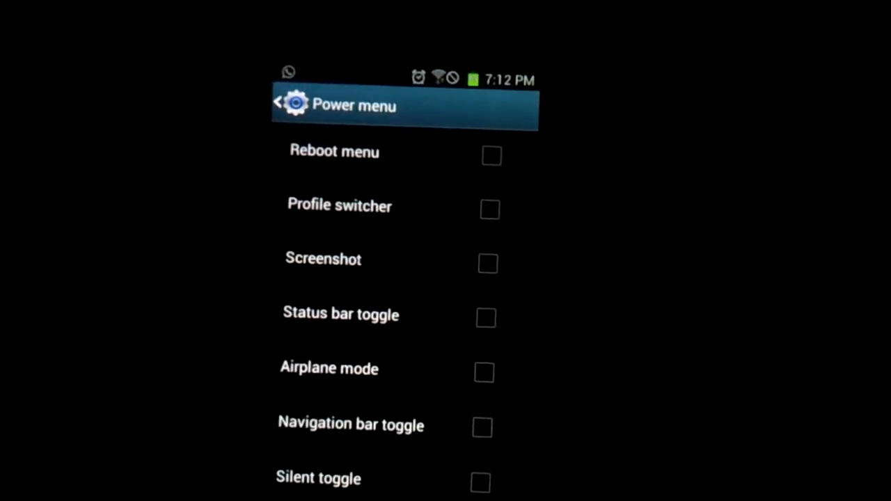
# Enable the Reboot menu entry in the Power menu
pyautogui.scroll(3)
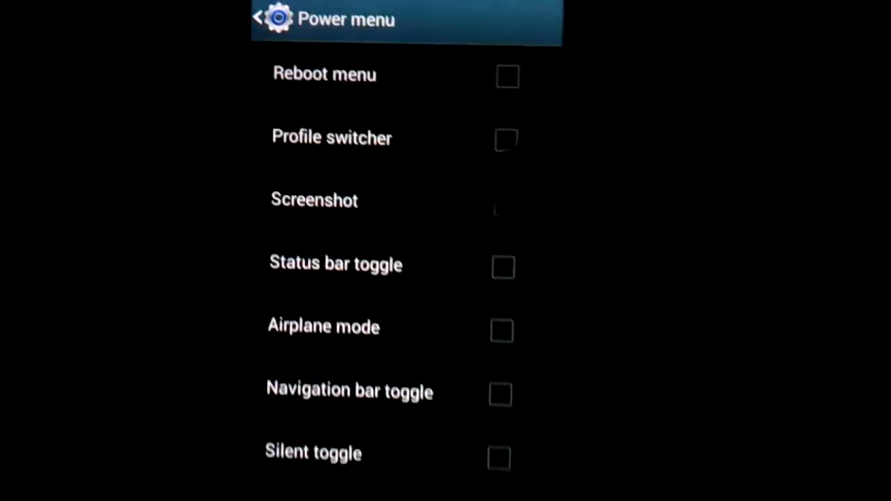
pyautogui.click(508, 77)
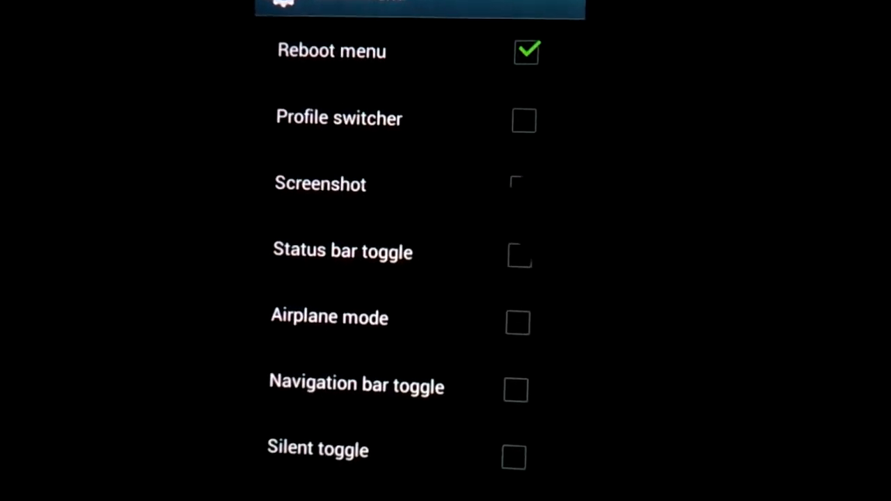
pyautogui.scroll(-3)
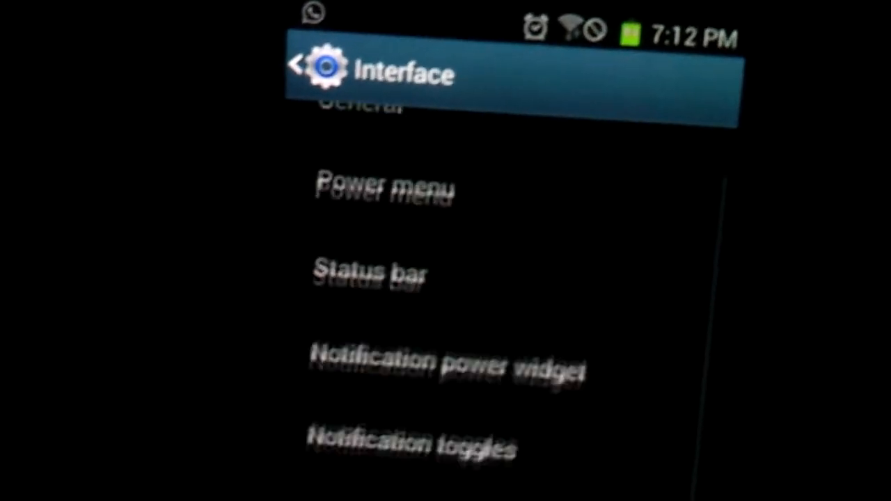
# Open the Status bar options and change the battery icon style
pyautogui.click(369, 271)
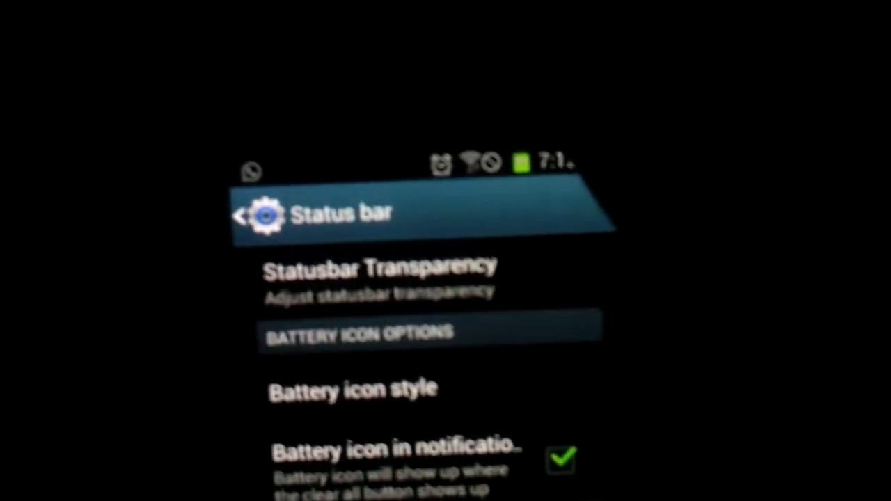
pyautogui.click(339, 388)
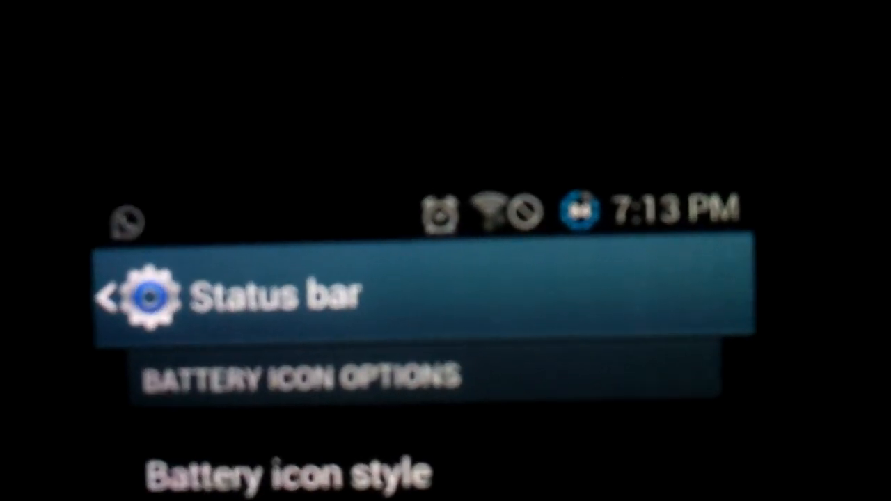
pyautogui.scroll(-3)
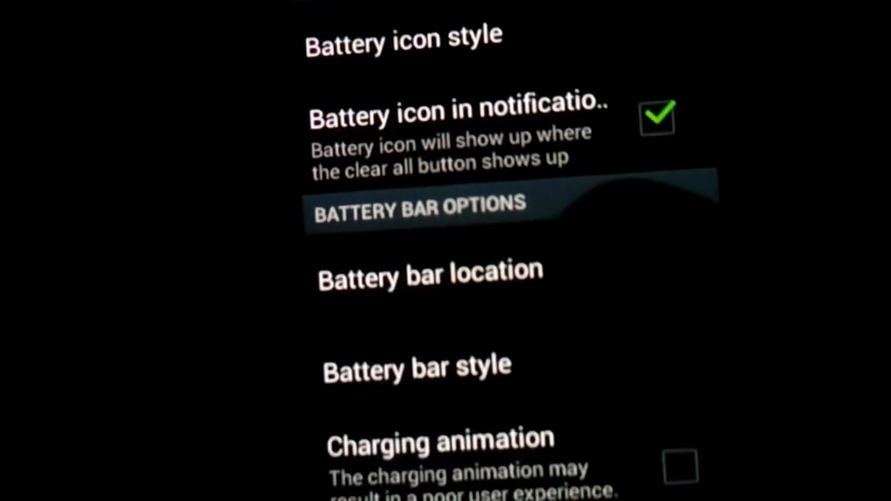
# Toggle battery icon in notifications, choose a percentage battery icon, and set the battery bar position
pyautogui.click(416, 367)
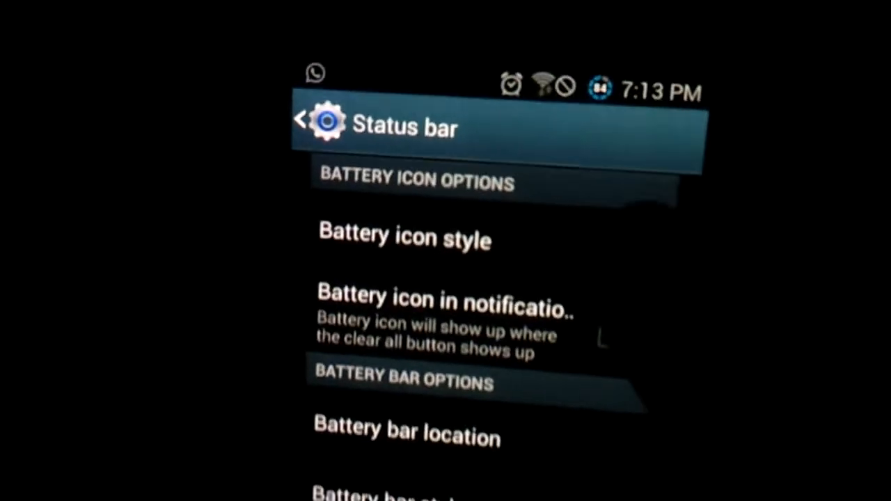
pyautogui.click(405, 238)
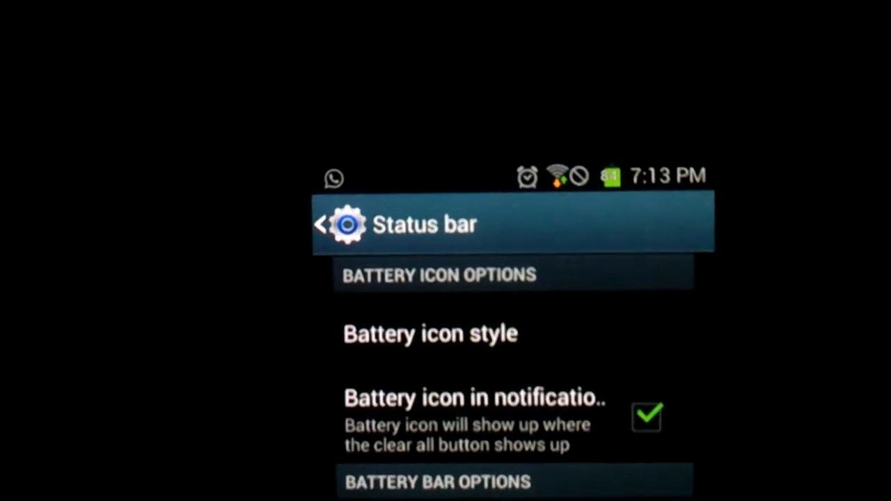
pyautogui.click(430, 333)
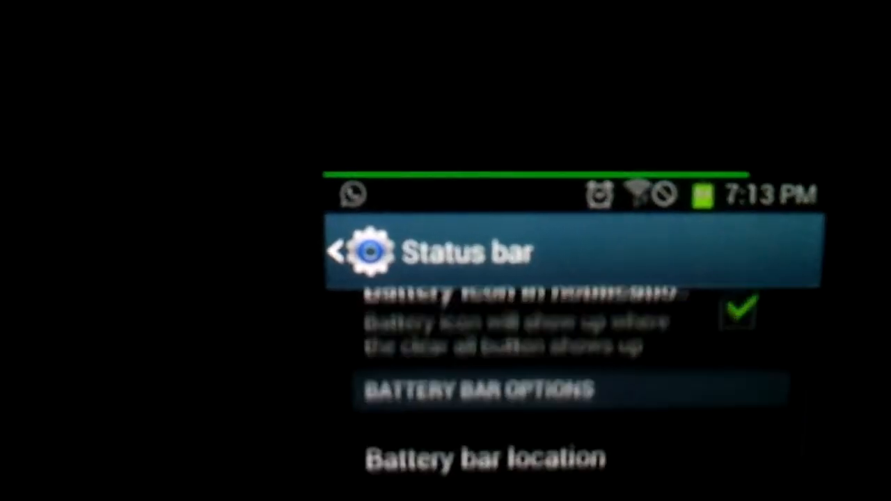
# Review status bar signal colour and Brightness control options, then reach the toggles page
pyautogui.scroll(-3)
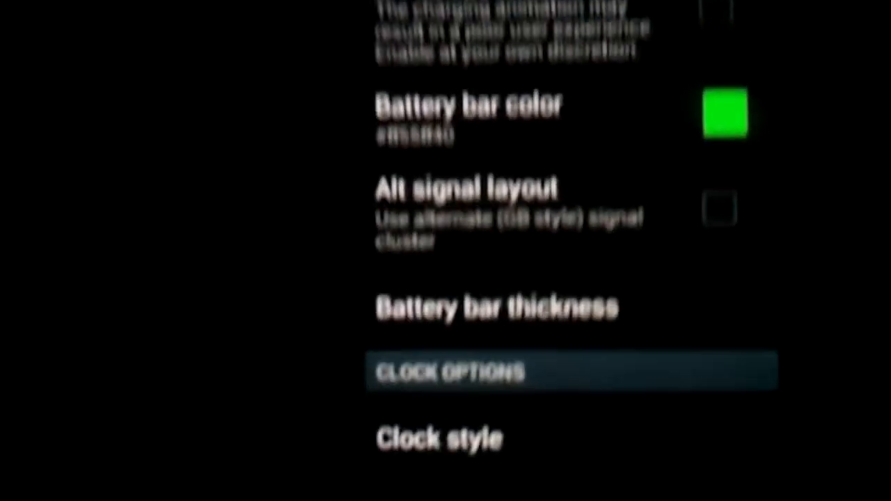
pyautogui.click(496, 306)
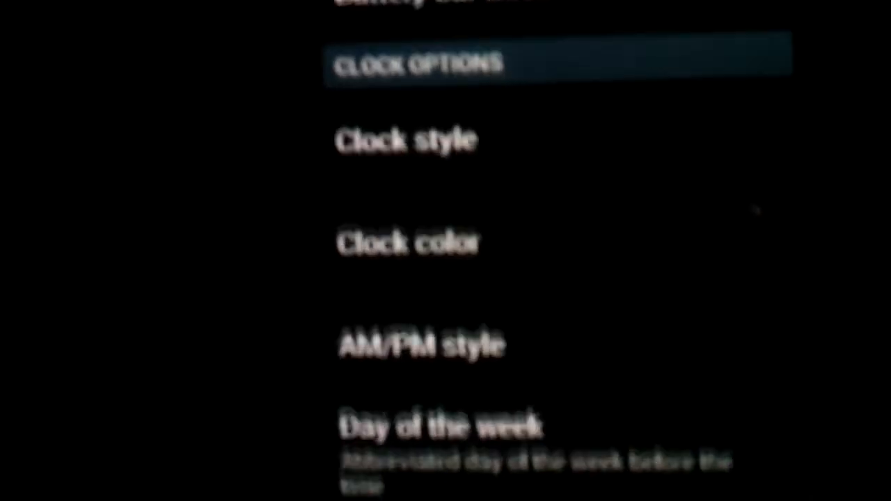
pyautogui.click(423, 346)
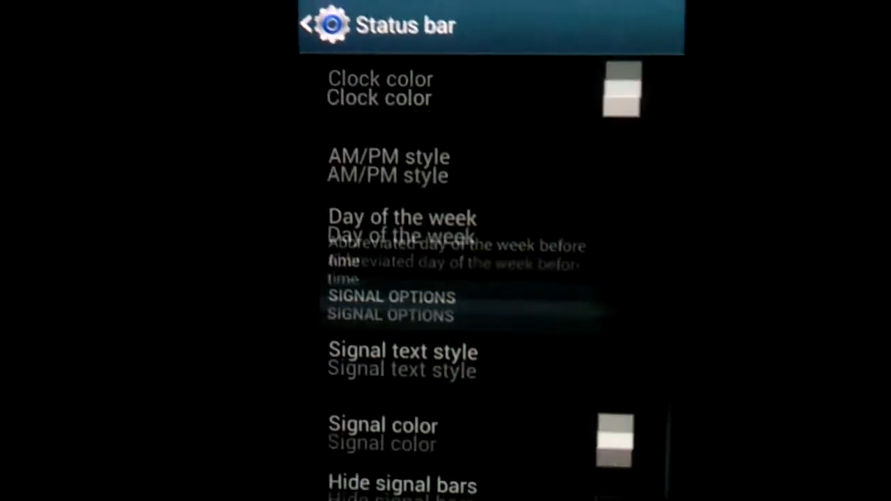
pyautogui.scroll(-3)
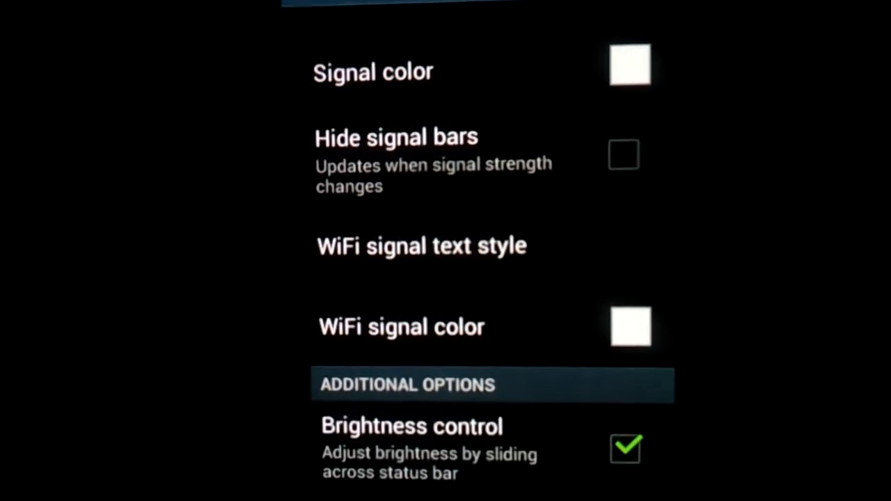
pyautogui.scroll(-3)
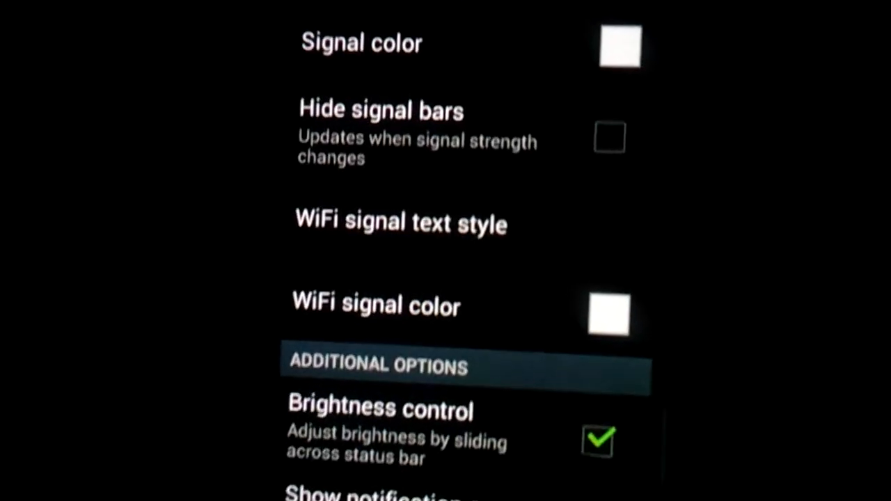
pyautogui.scroll(3)
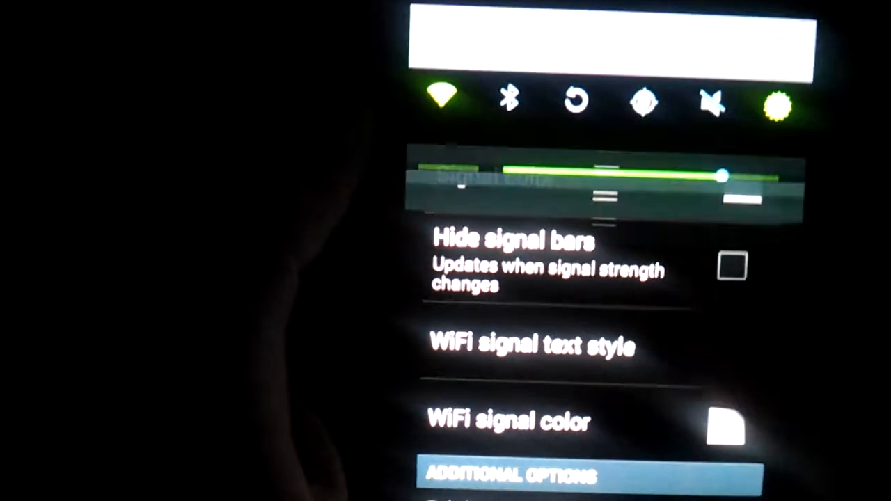
pyautogui.scroll(-3)
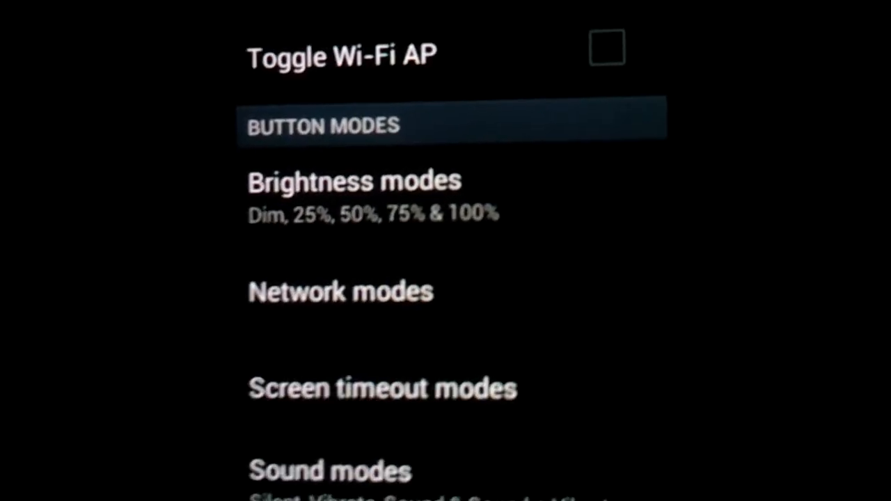
# Scroll the power widget page to the brightness, network, timeout and sound button modes
pyautogui.scroll(3)
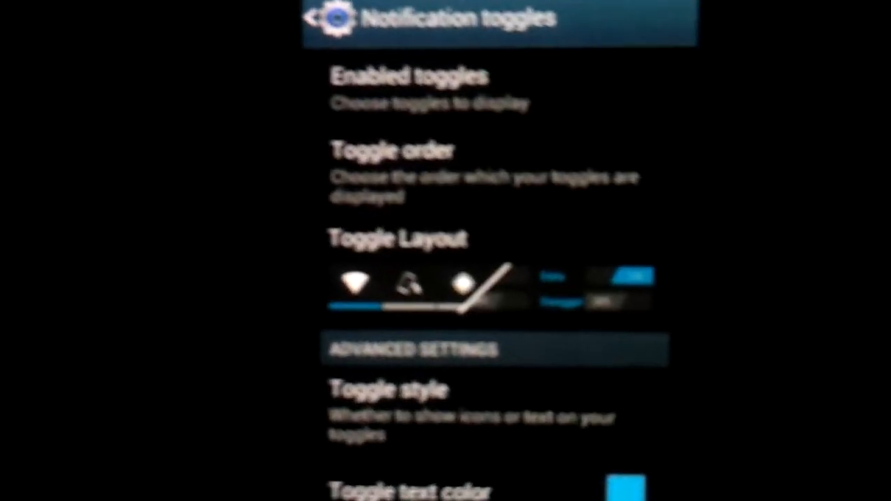
# Scroll the Notification toggles style and alpha options, then go back to Interface
pyautogui.scroll(-3)
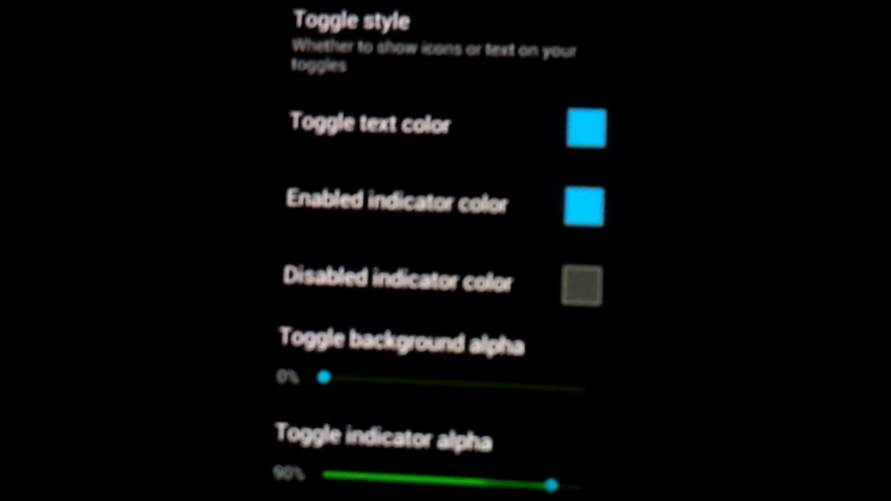
pyautogui.click(292, 12)
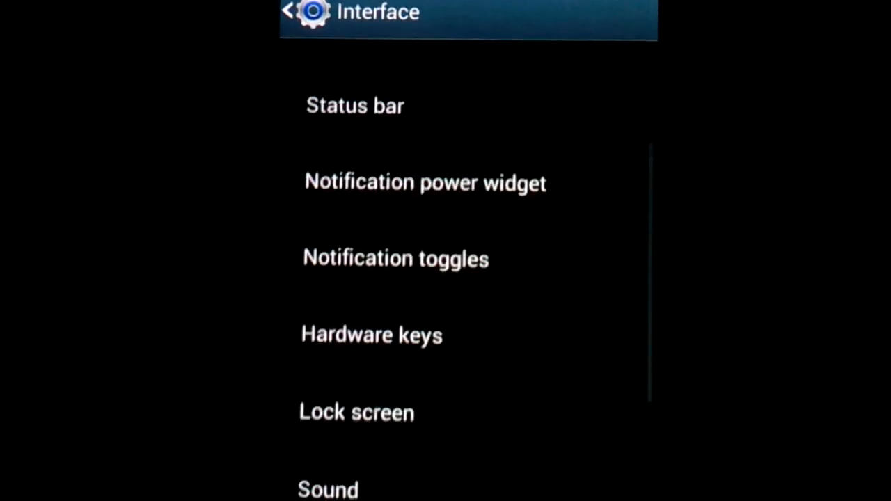
# Browse Hardware keys and Lock screen settings, then view Sound with Expandable volume panel
pyautogui.click(371, 334)
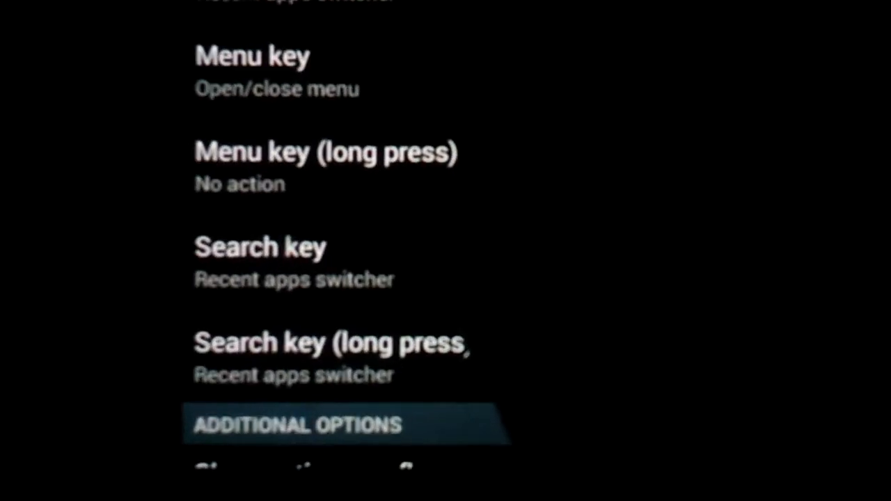
pyautogui.scroll(3)
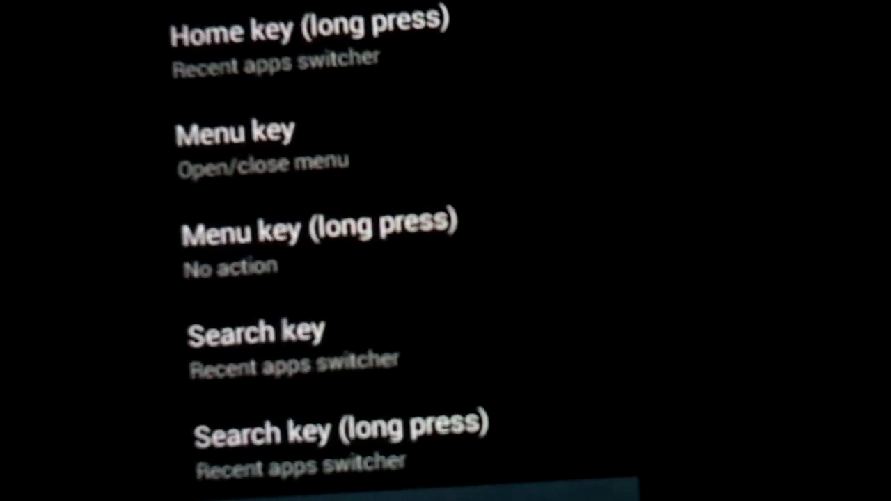
pyautogui.scroll(-3)
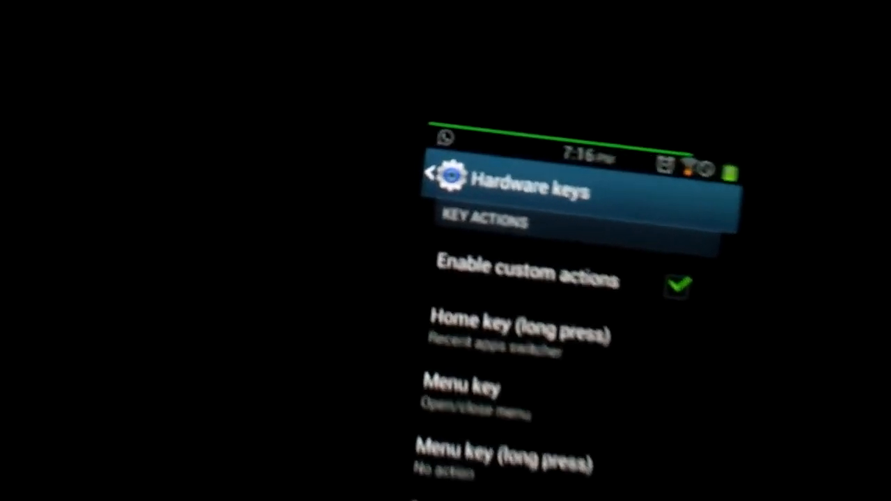
pyautogui.scroll(-3)
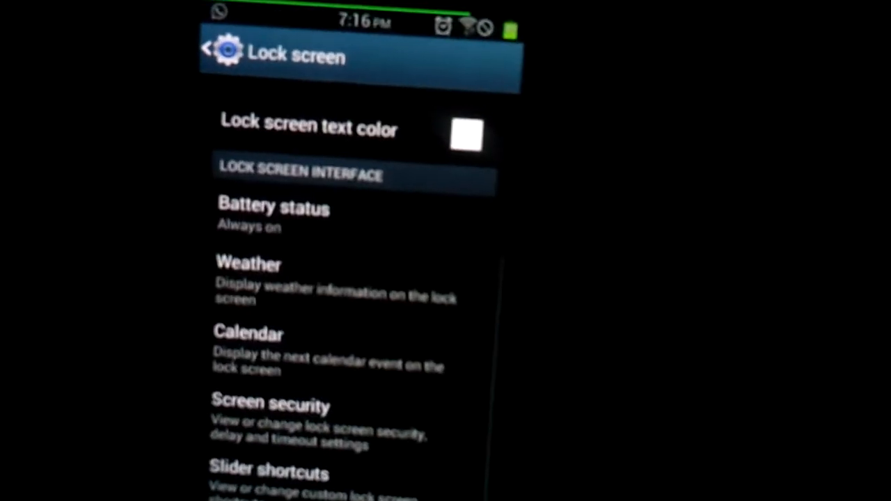
pyautogui.click(209, 52)
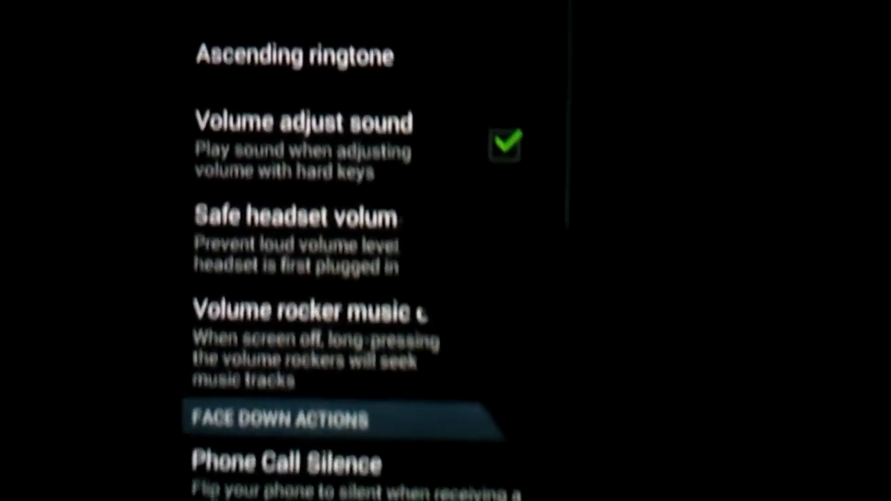
pyautogui.scroll(3)
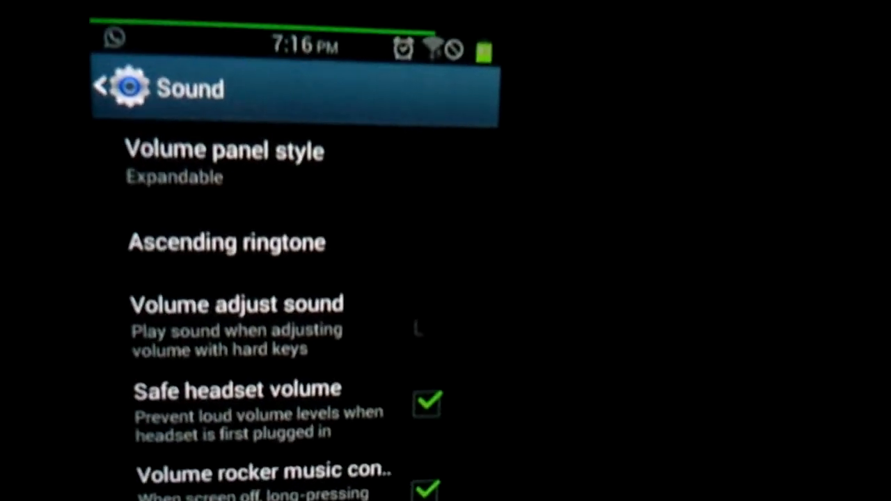
# Re-enable volume adjust sound, set volume panel style to None, preview it, and pull down the shade
pyautogui.click(225, 160)
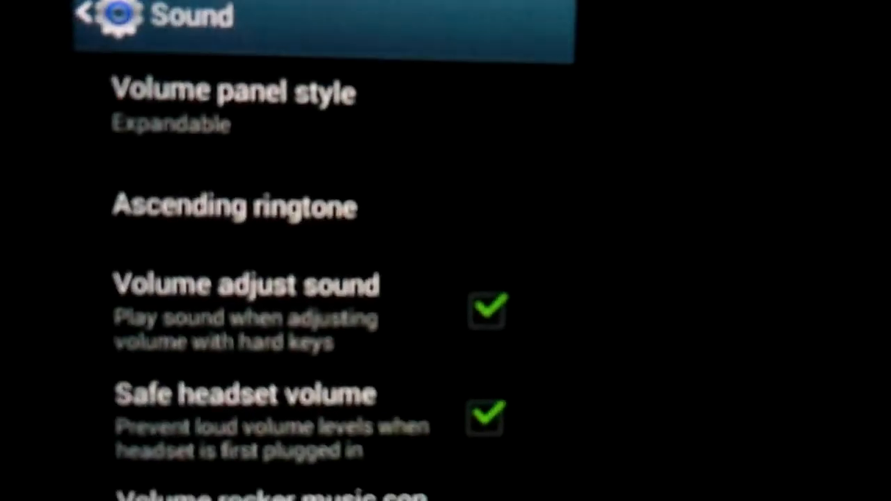
pyautogui.click(233, 105)
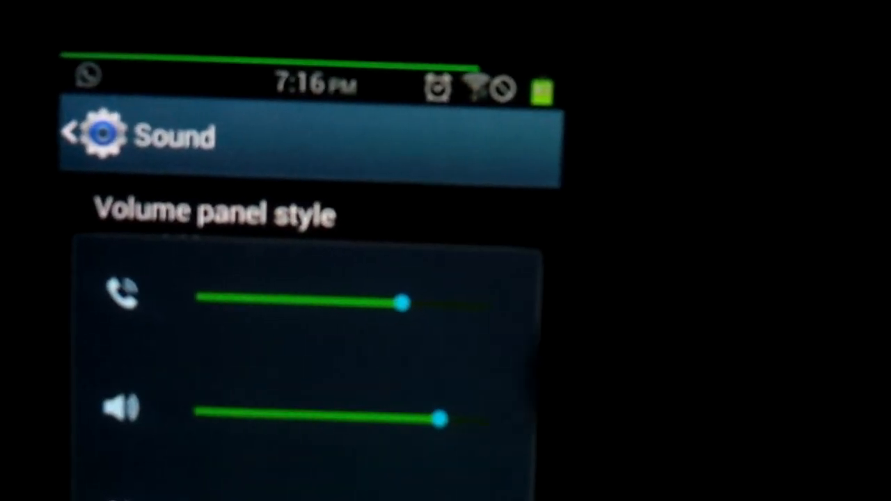
pyautogui.click(213, 212)
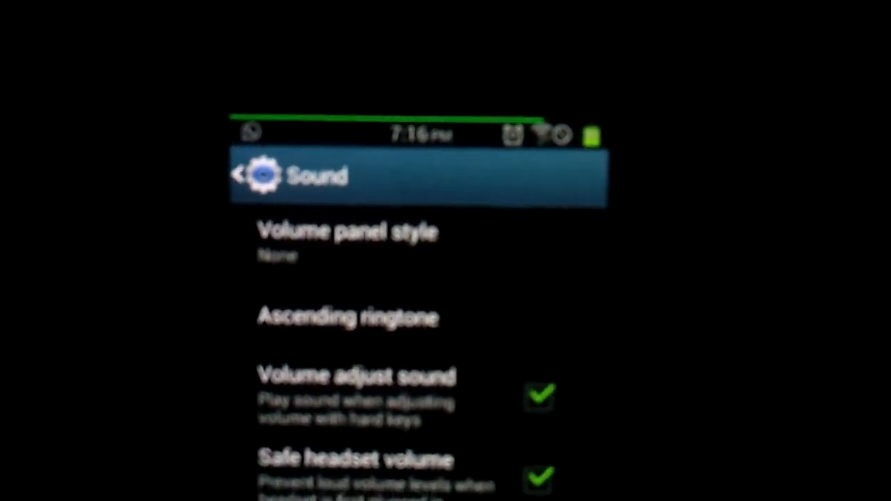
pyautogui.click(346, 233)
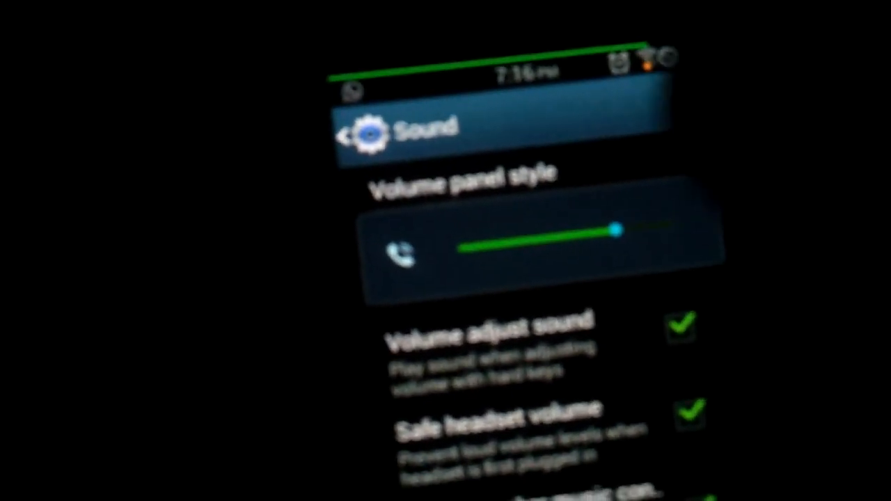
pyautogui.click(459, 175)
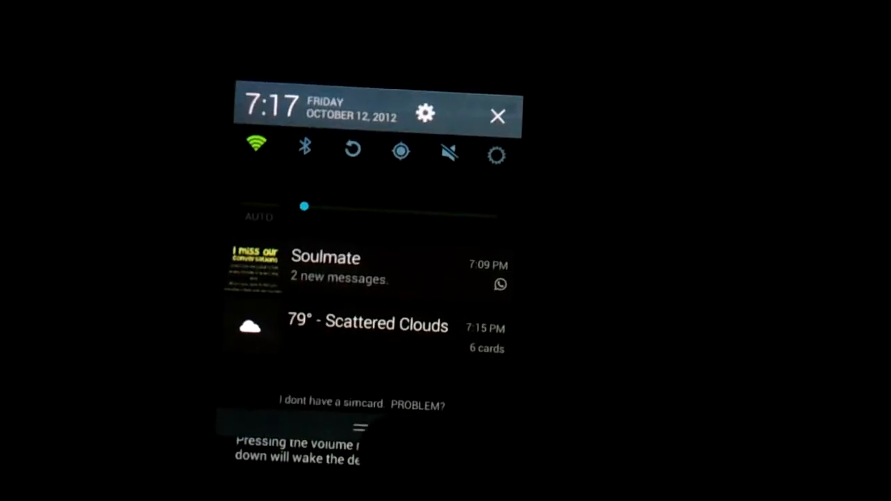
# View Performance > Processor speed (ondemand governor, 800–1000 MHz), then go back to the main Settings list
pyautogui.click(425, 113)
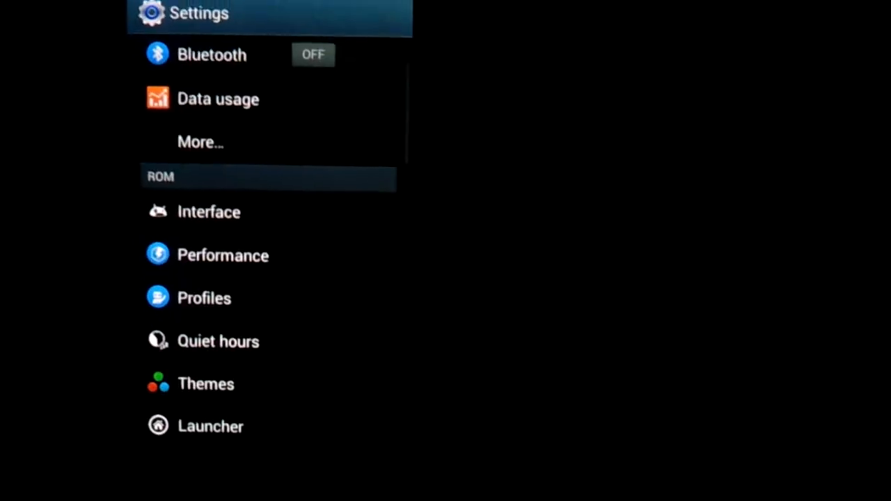
pyautogui.click(223, 255)
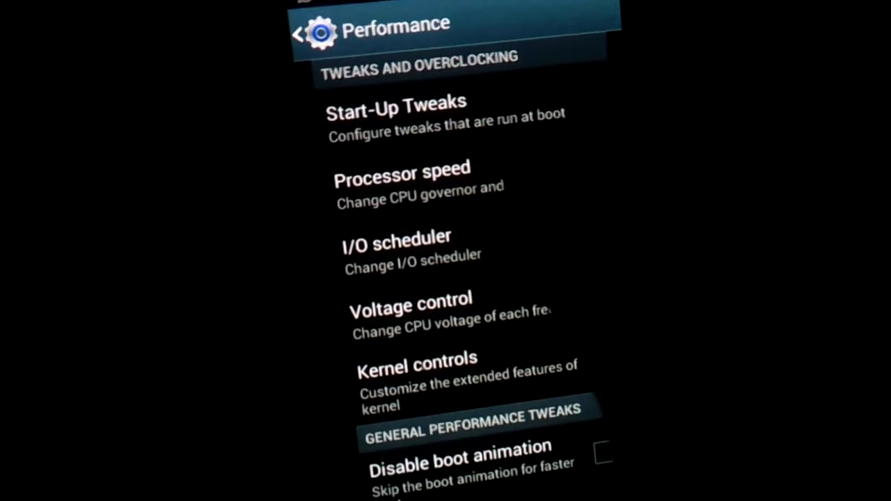
pyautogui.click(401, 181)
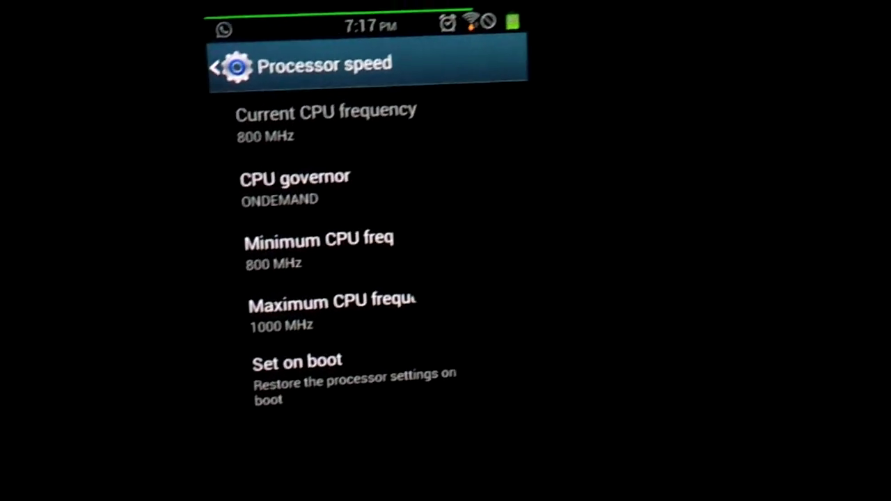
pyautogui.click(294, 188)
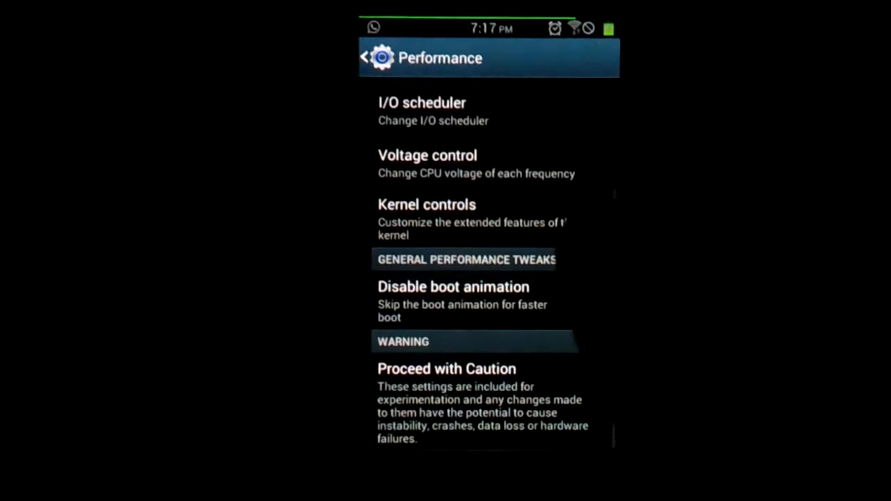
pyautogui.click(366, 57)
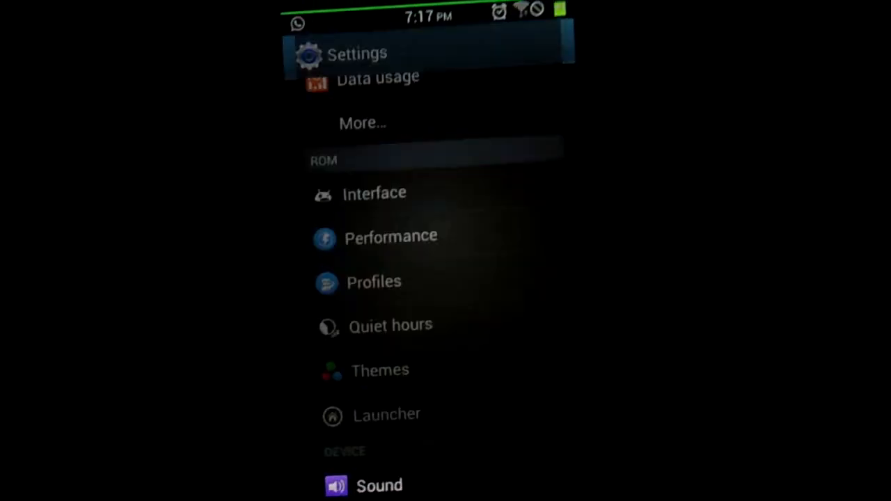
# From the home screen, open System settings and scroll to Accounts (Dropbox, Facebook, Google)
pyautogui.click(380, 370)
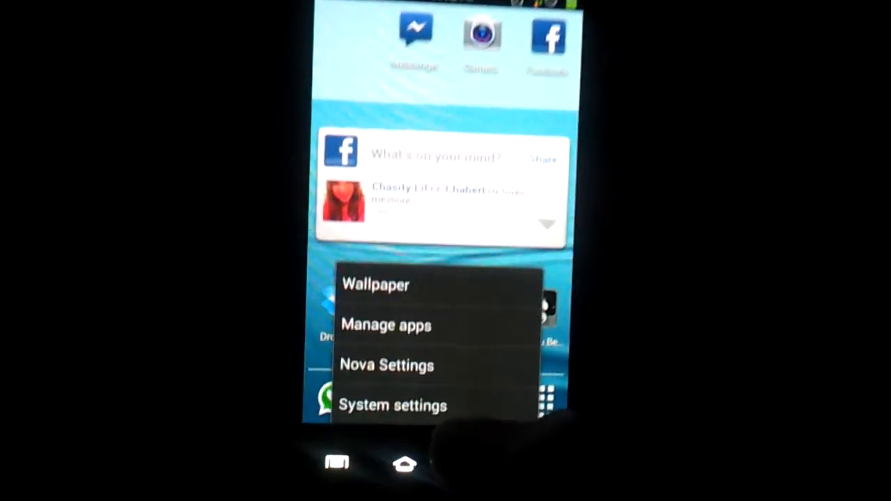
pyautogui.click(392, 405)
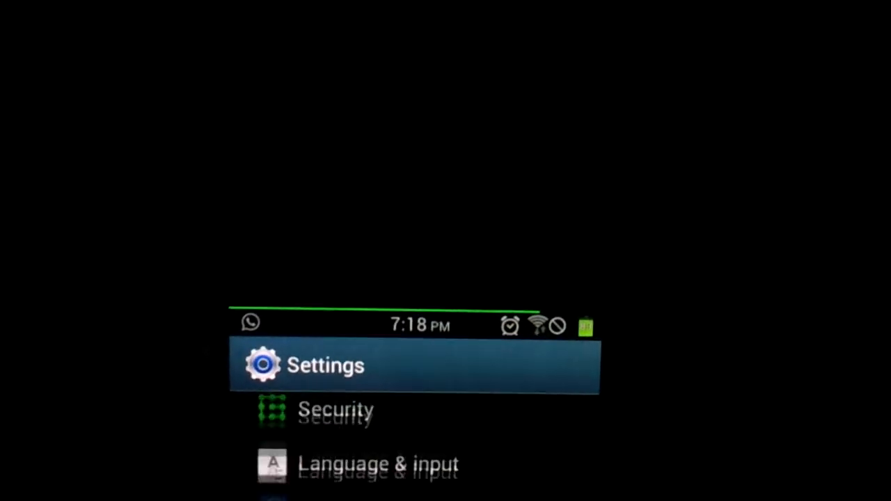
pyautogui.scroll(3)
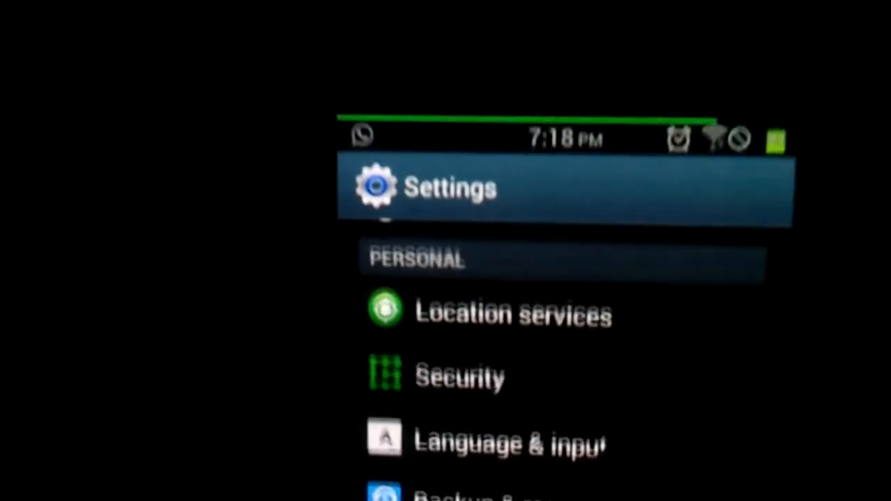
pyautogui.scroll(-3)
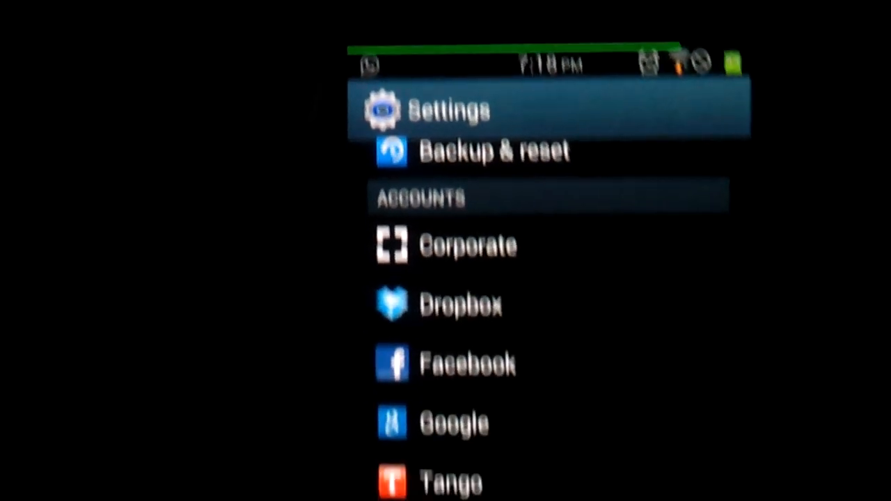